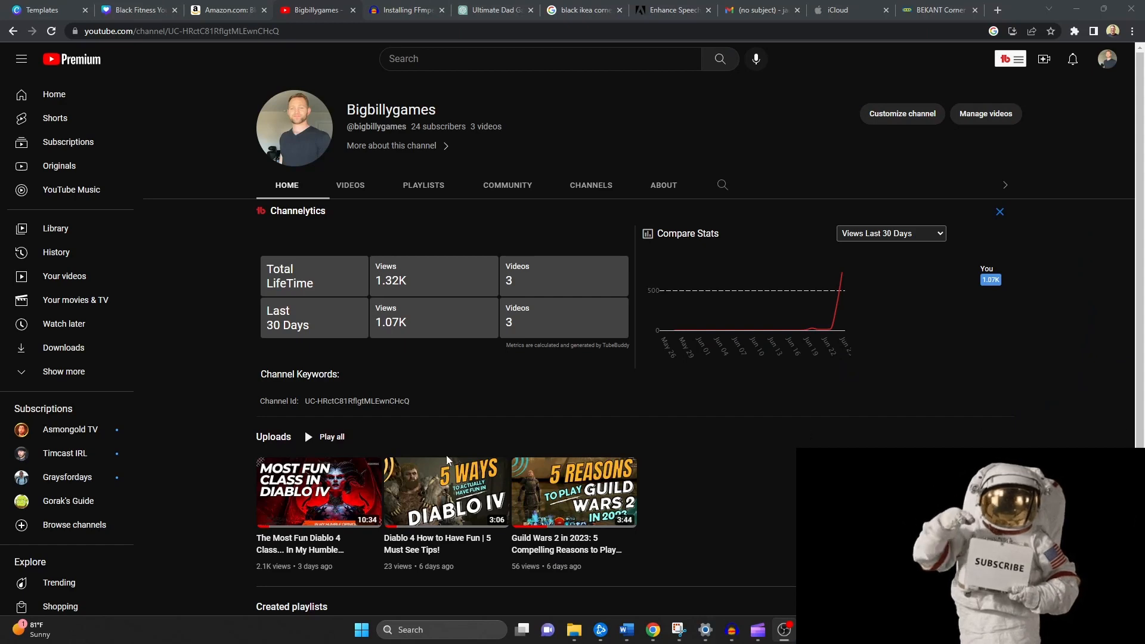
# Browse the Bigbillygames channel's Videos, Playlists, Community and About sections, then return Home.
pyautogui.scroll(-3)
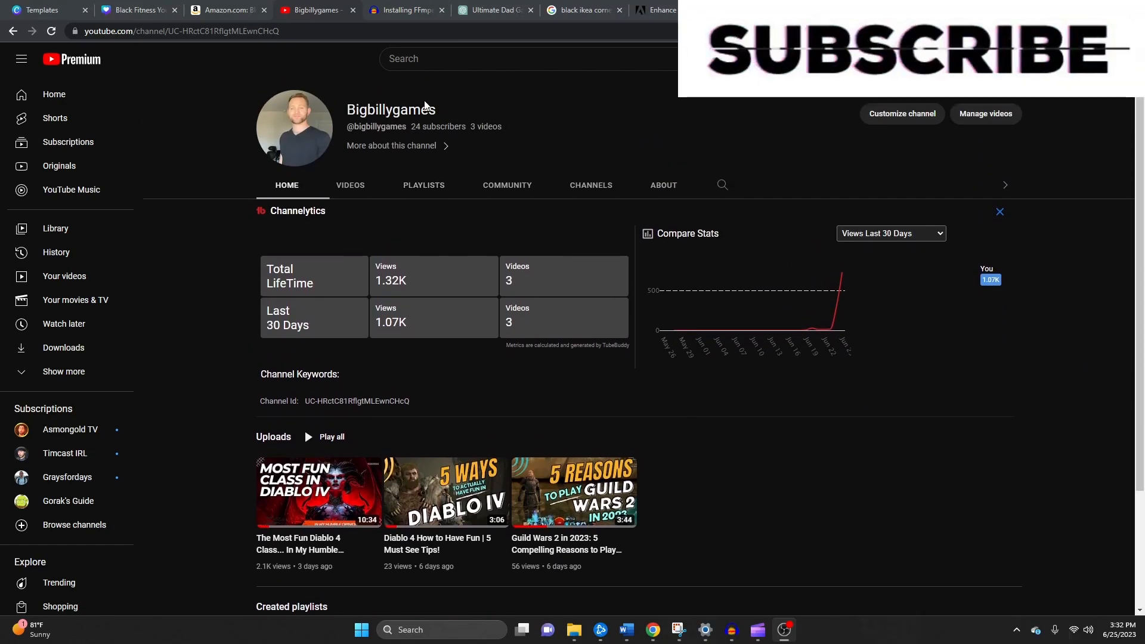
pyautogui.click(351, 185)
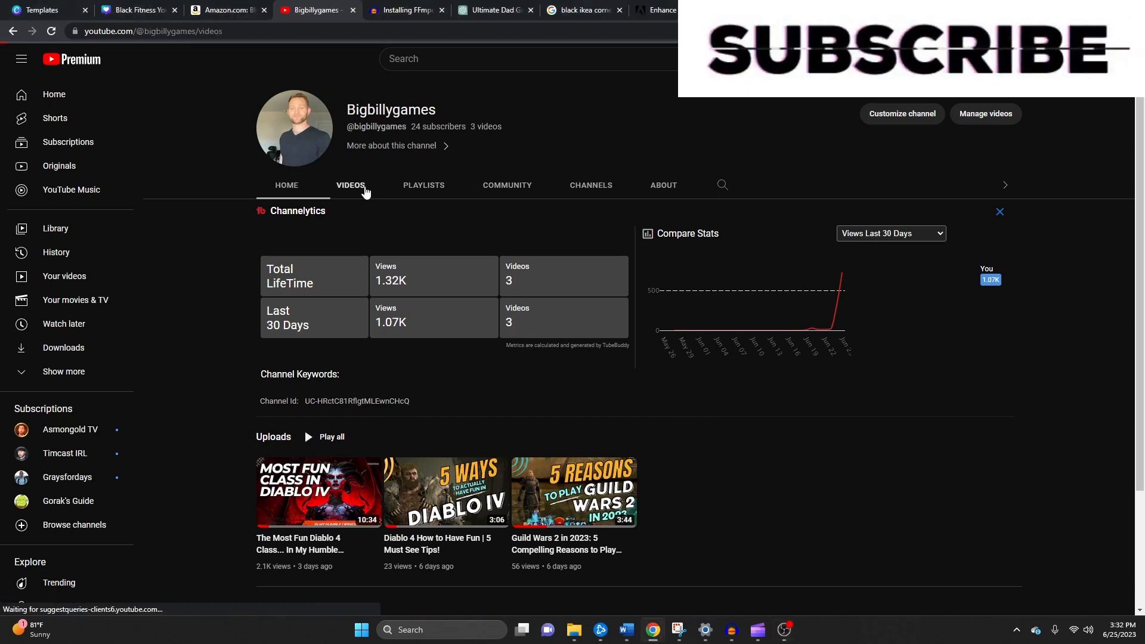
pyautogui.click(999, 212)
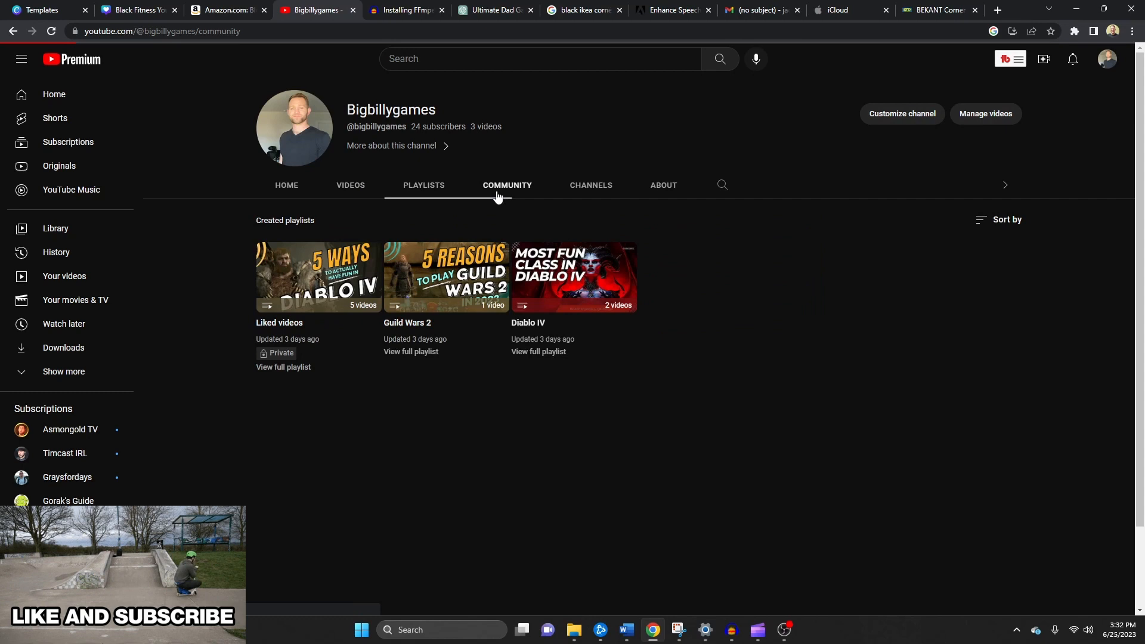
pyautogui.click(507, 185)
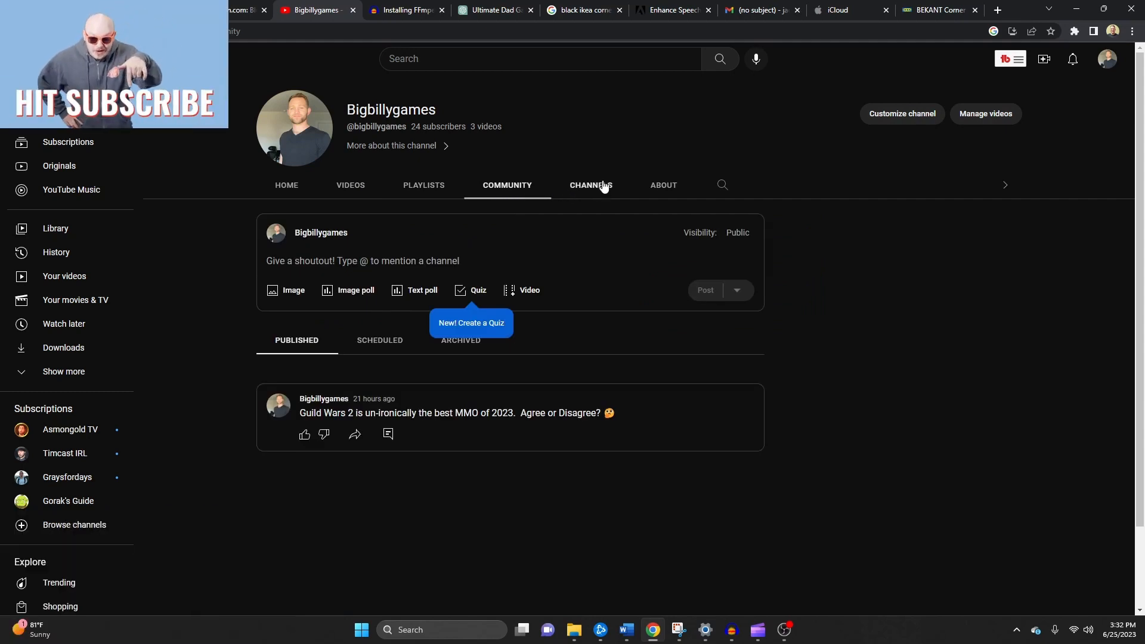
pyautogui.click(663, 185)
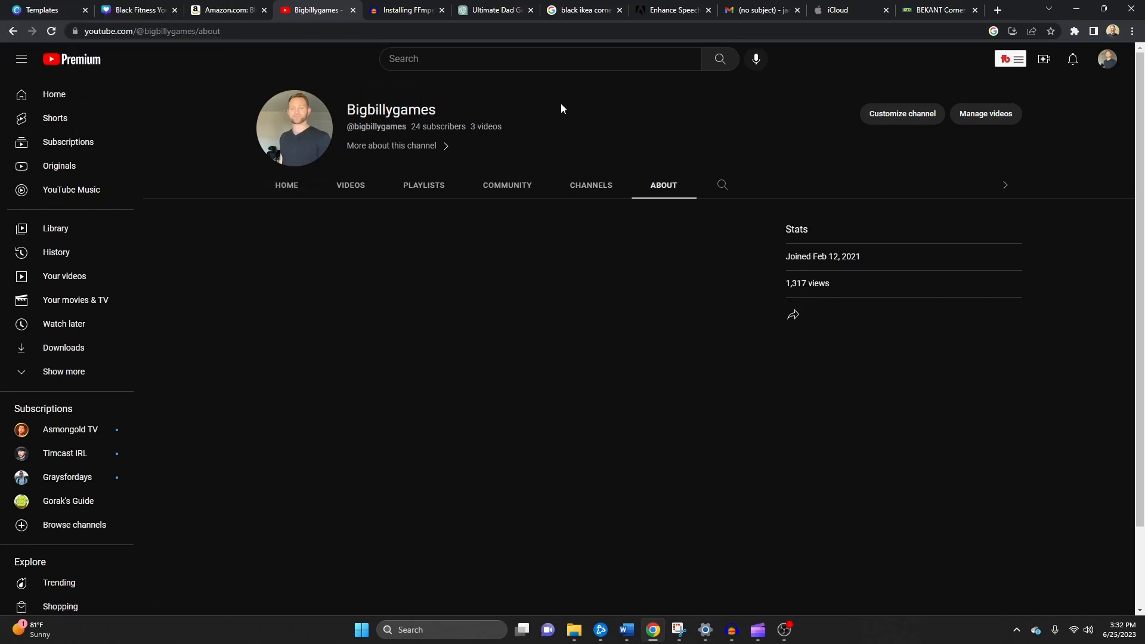
pyautogui.click(286, 185)
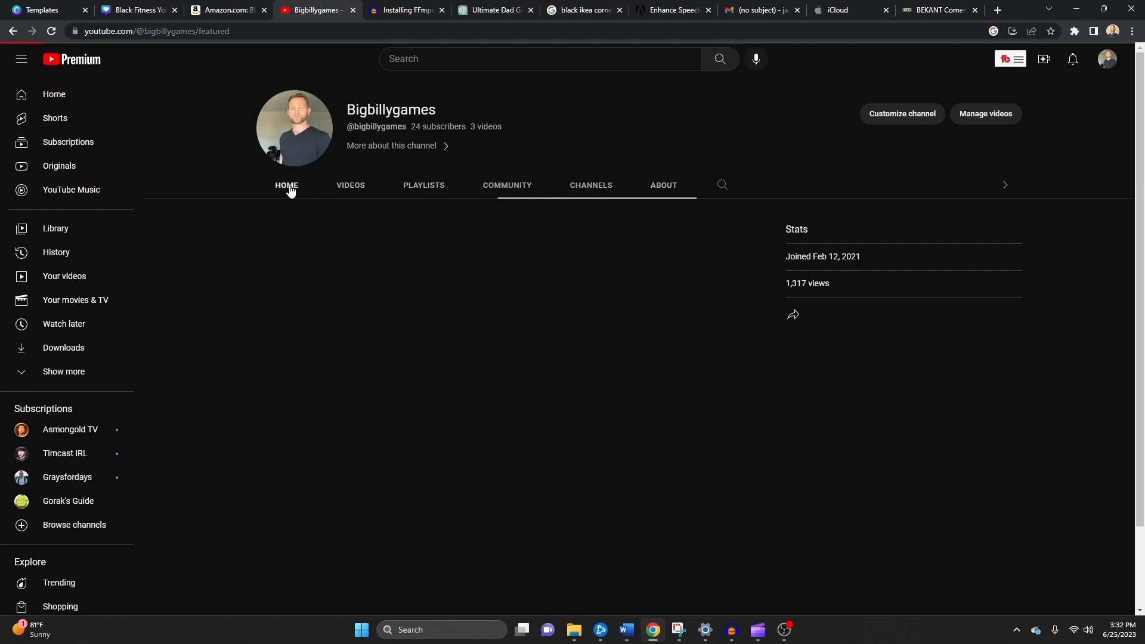
# Return to the channel home page and scroll down to the view stats and uploads.
pyautogui.click(286, 185)
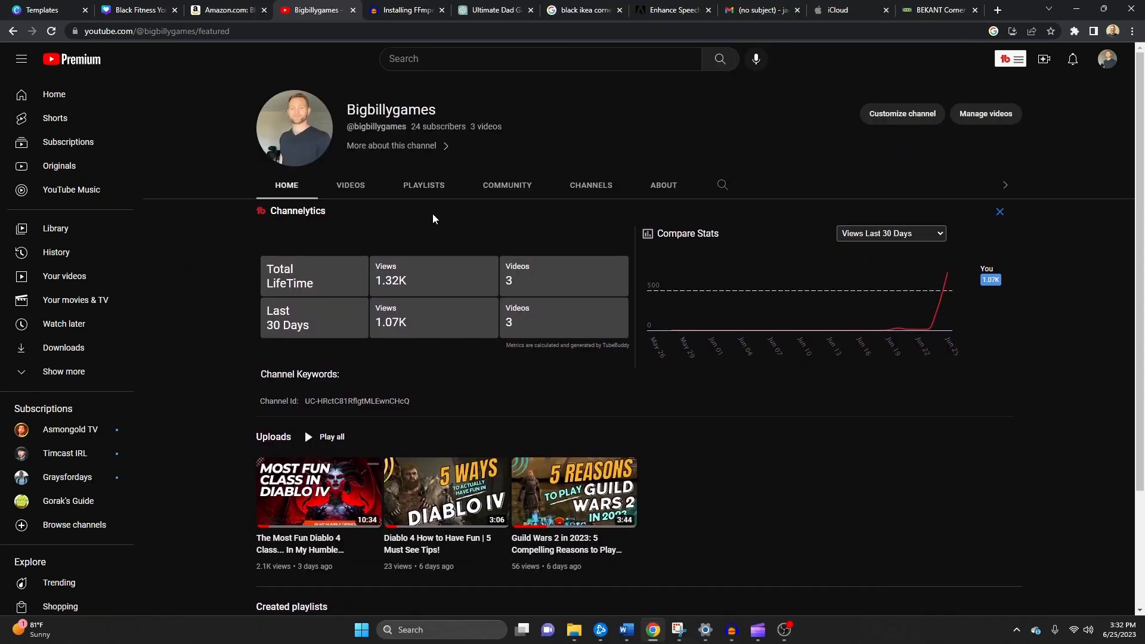
pyautogui.scroll(-3)
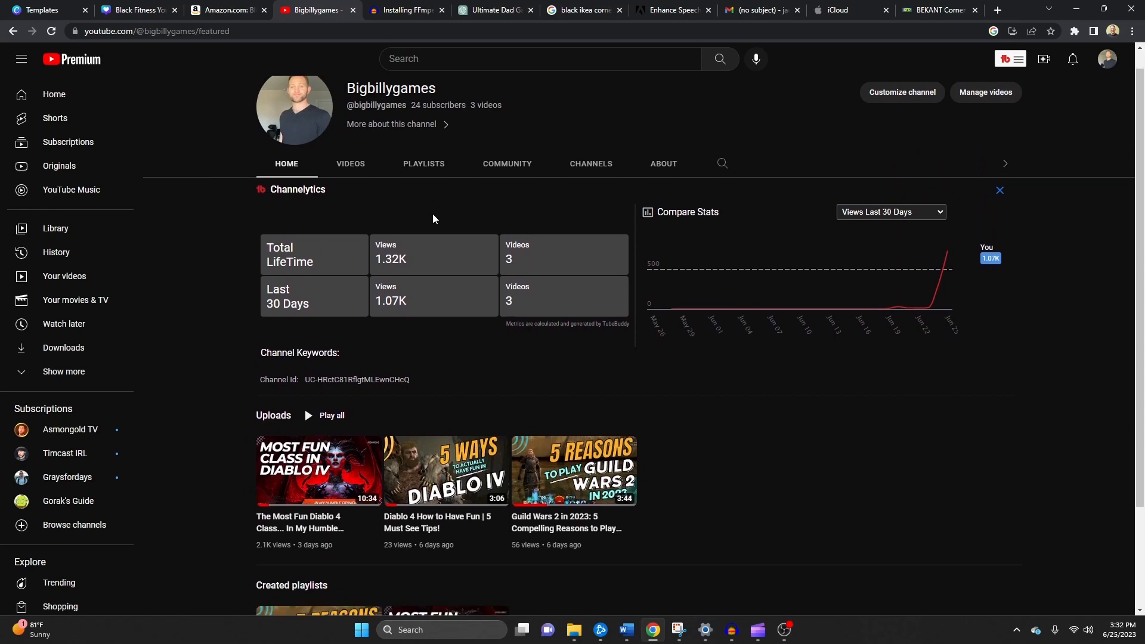